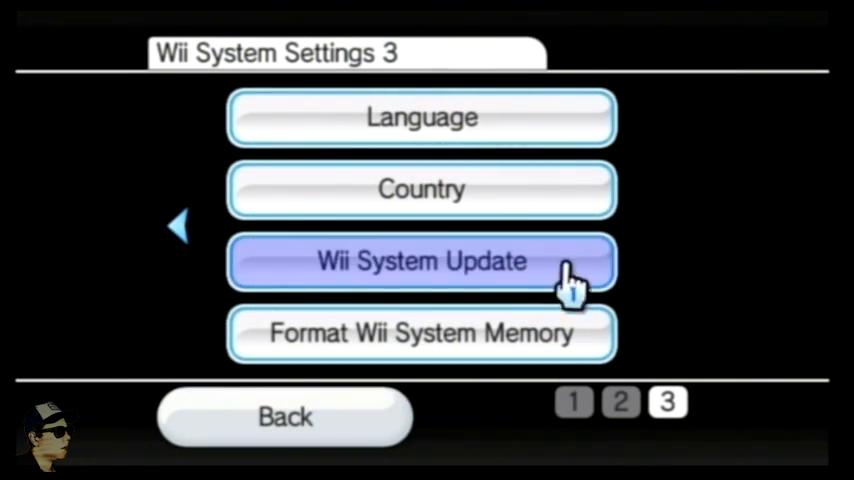
# - Read the console's MAC address under Wii Settings Internet > Console Information, then back out
pyautogui.click(178, 225)
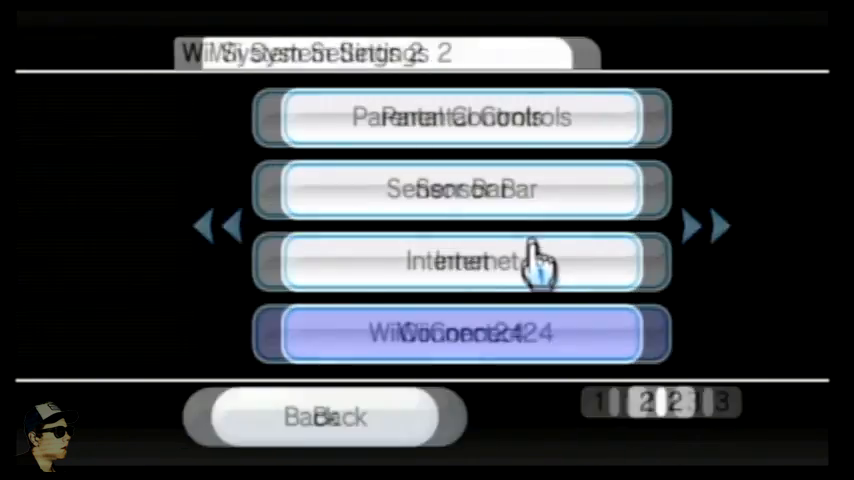
pyautogui.click(222, 226)
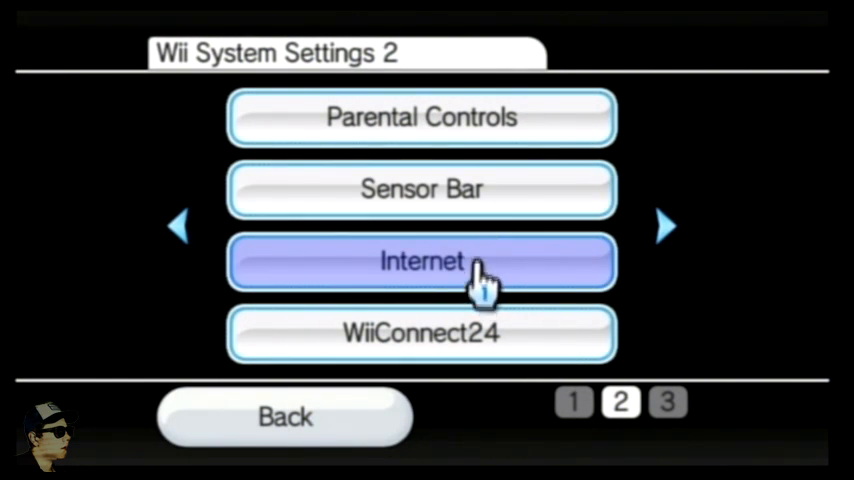
pyautogui.click(421, 261)
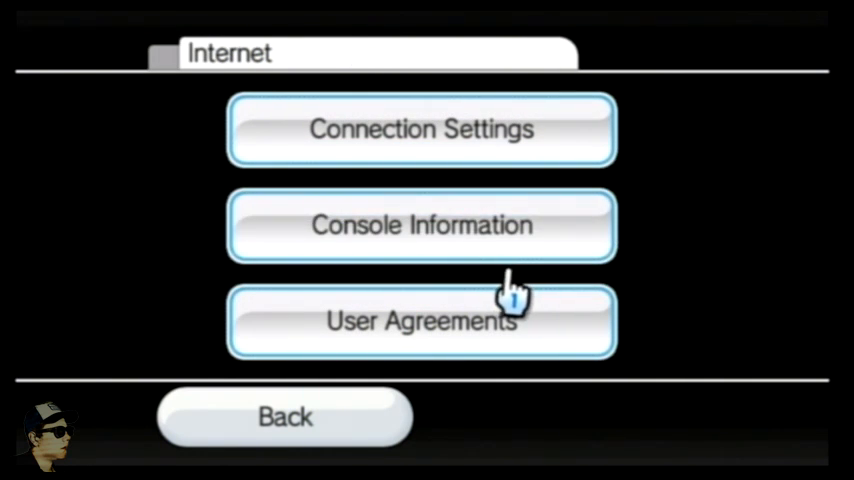
pyautogui.click(421, 225)
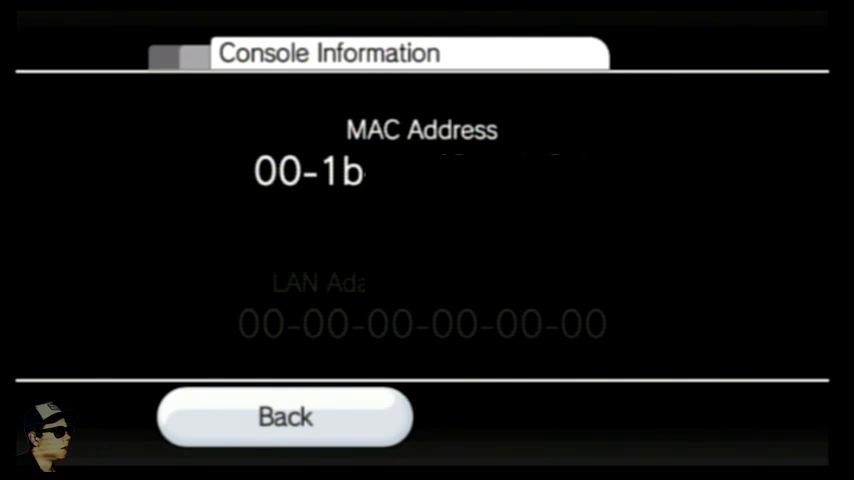
pyautogui.click(286, 417)
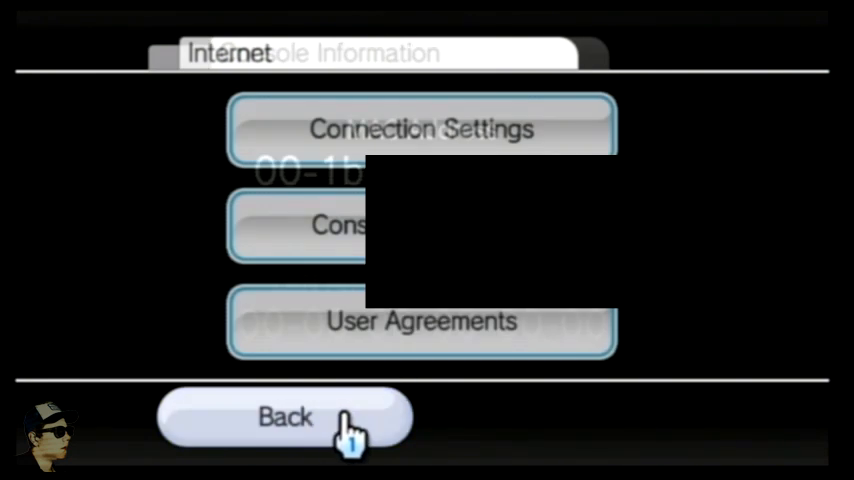
pyautogui.click(285, 417)
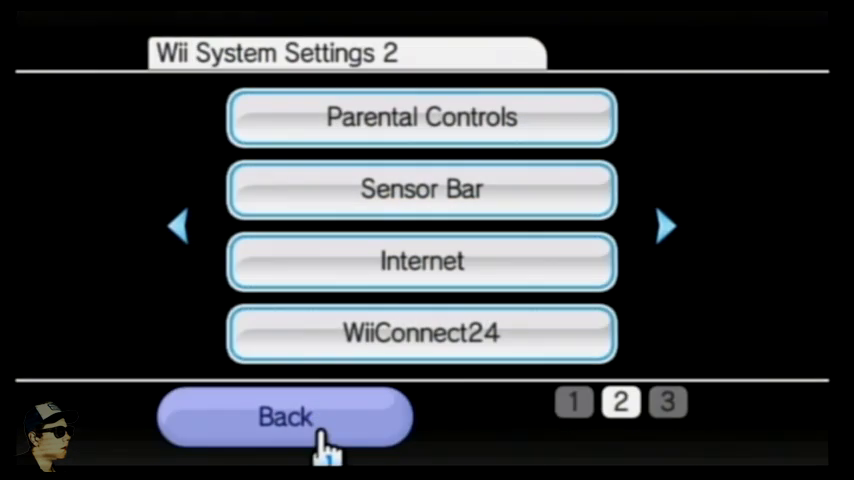
pyautogui.click(285, 417)
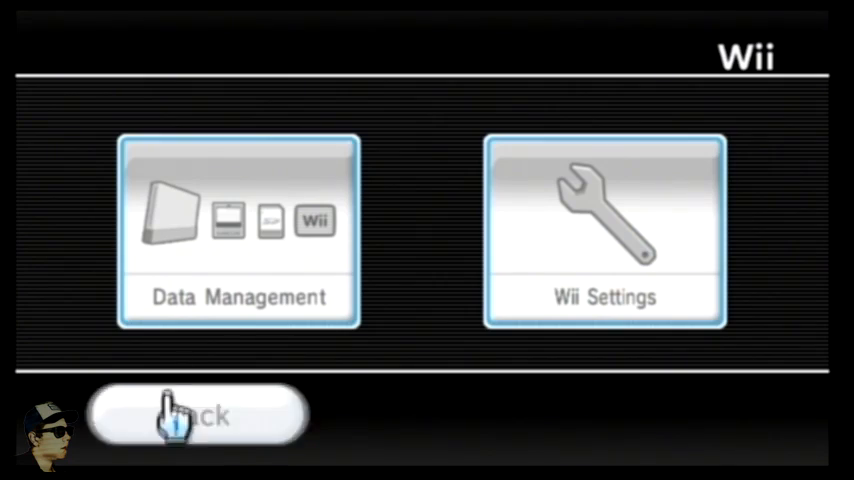
# - On the LetterBomb form, choose System Menu 4.3U with 'Bundle the HackMii Installer' ticked
pyautogui.click(197, 414)
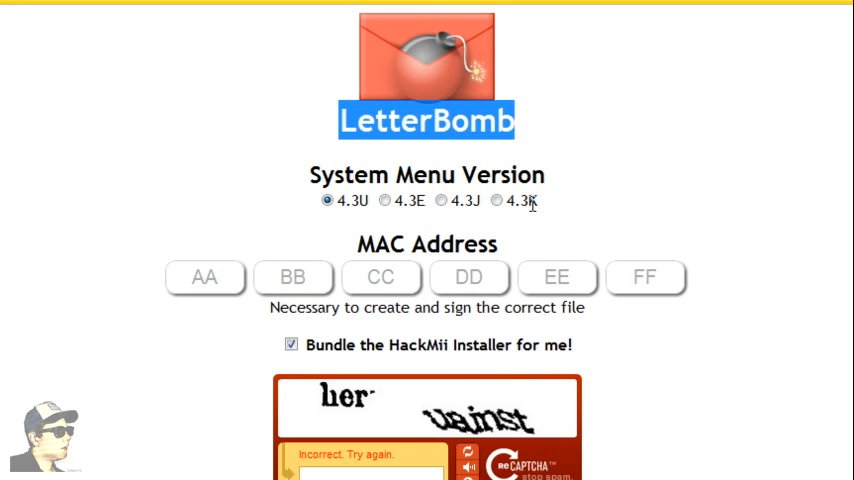
pyautogui.scroll(-3)
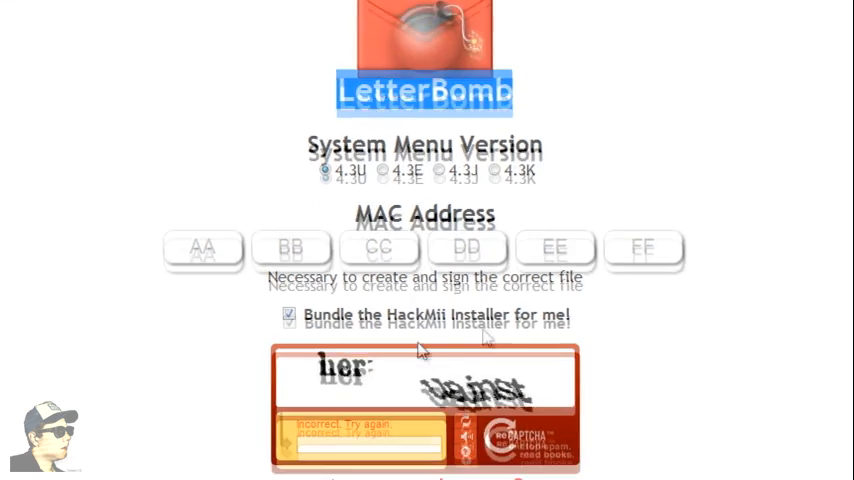
pyautogui.scroll(-3)
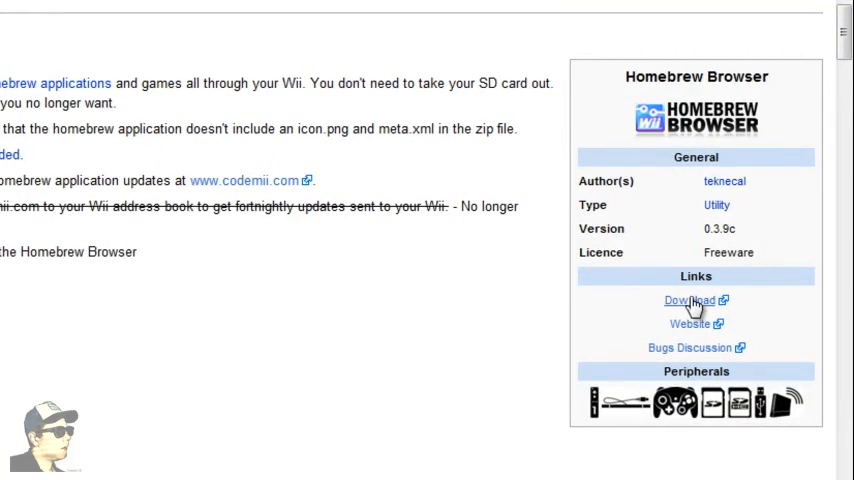
# - Download the Homebrew Browser package from its WiiBrew info box
pyautogui.click(691, 300)
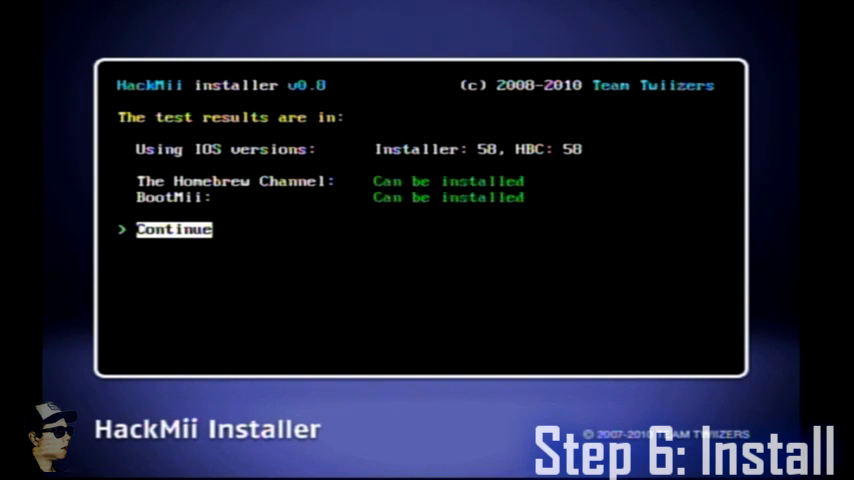
# - Install The Homebrew Channel from HackMii Installer and exit the installer
pyautogui.click(173, 230)
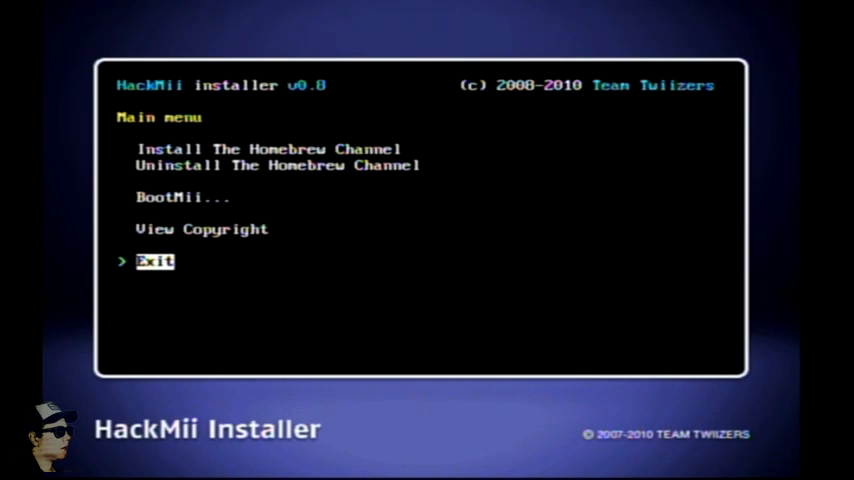
pyautogui.click(155, 261)
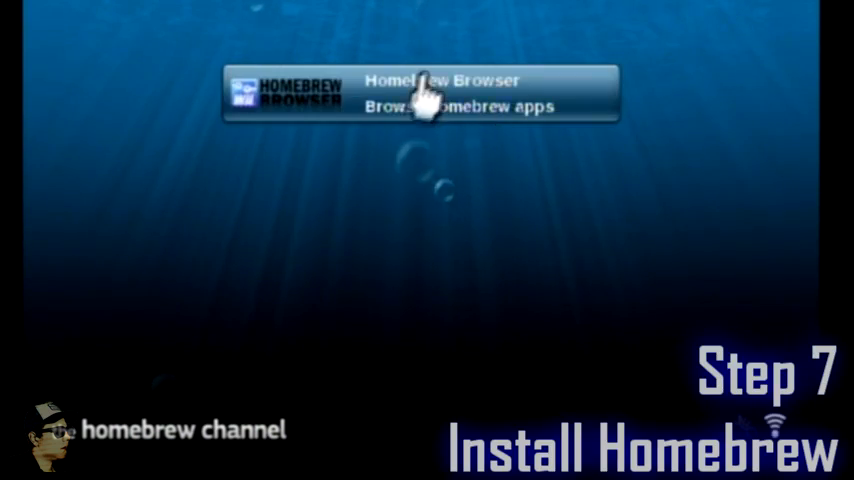
# - Load the Homebrew Browser entry from the Homebrew Channel
pyautogui.click(420, 93)
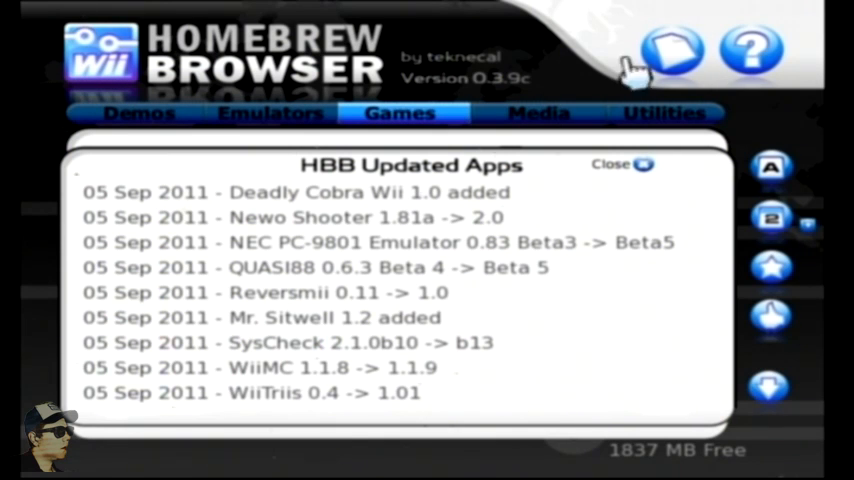
pyautogui.moveTo(375, 100)
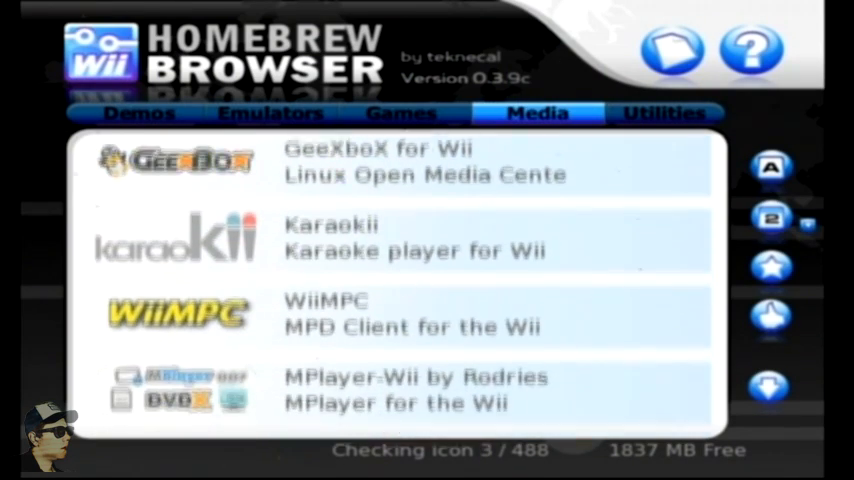
# - Find FCE Ultra GX 3.2.6 by Tantric in Homebrew Browser and download it
pyautogui.scroll(-3)
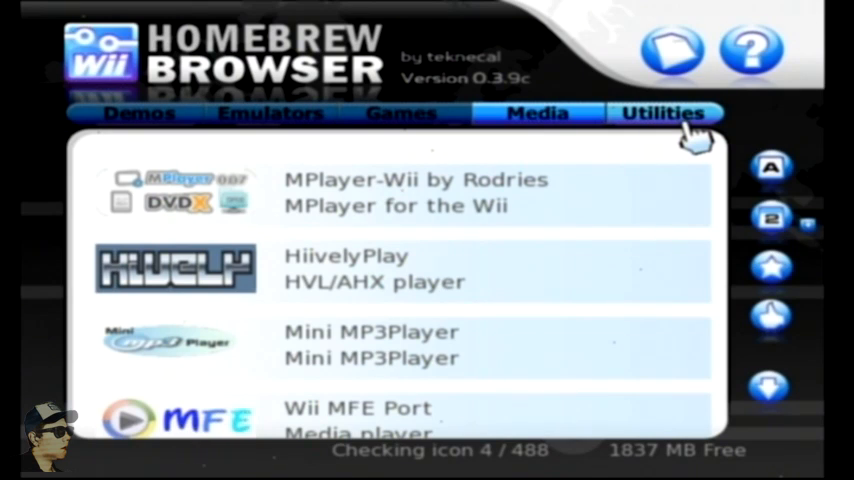
pyautogui.click(663, 113)
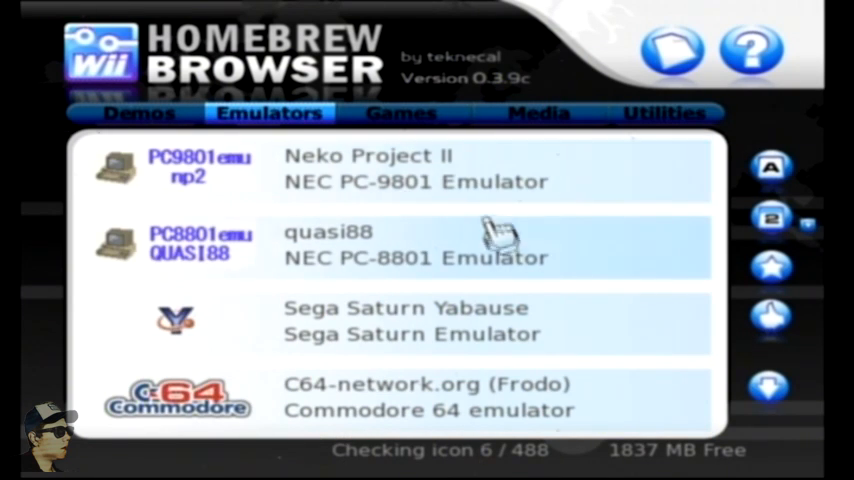
pyautogui.scroll(-3)
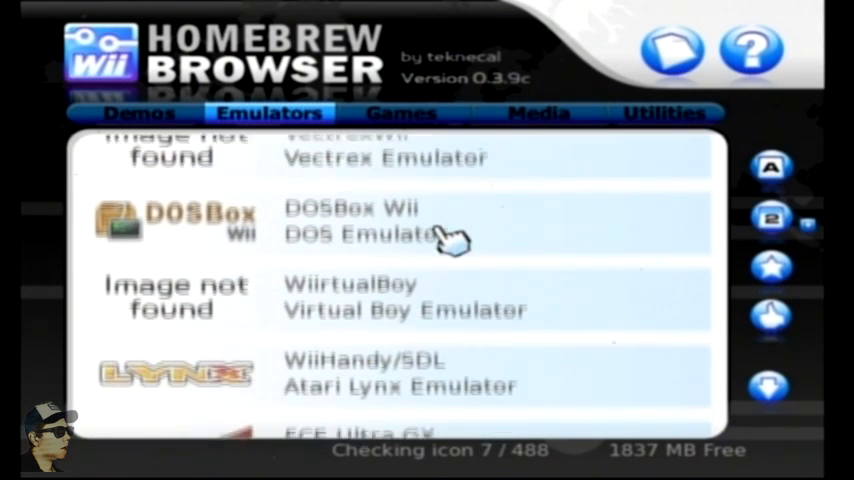
pyautogui.scroll(-3)
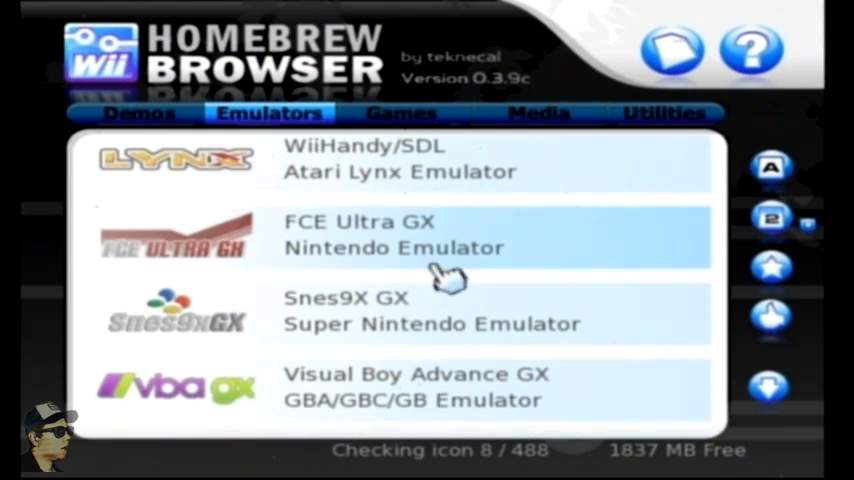
pyautogui.click(395, 235)
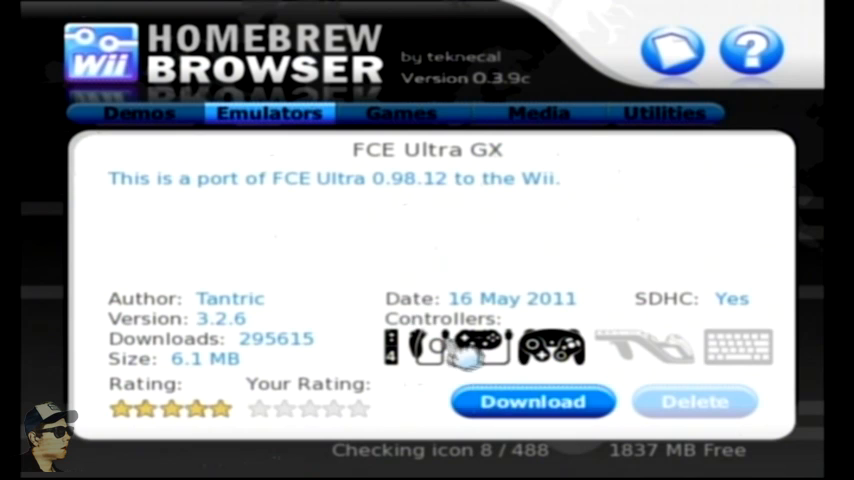
pyautogui.click(533, 401)
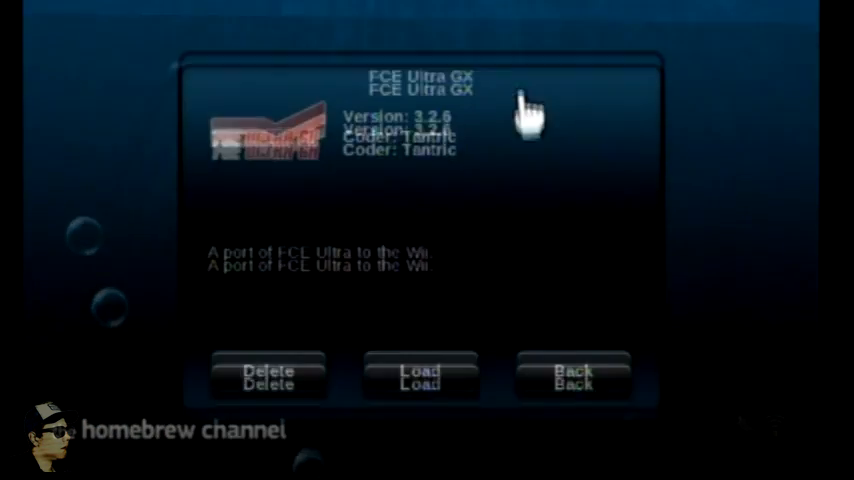
# - Load FCE Ultra GX and open the fceugx folder in Choose Game
pyautogui.click(419, 377)
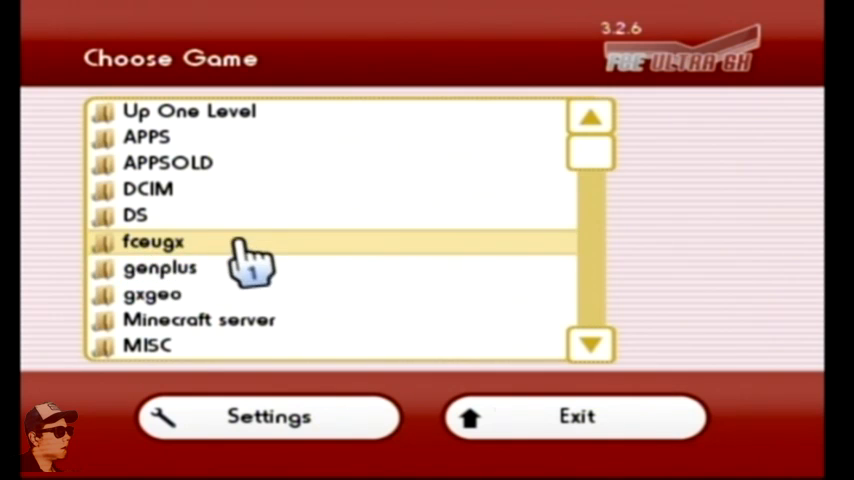
pyautogui.doubleClick(153, 241)
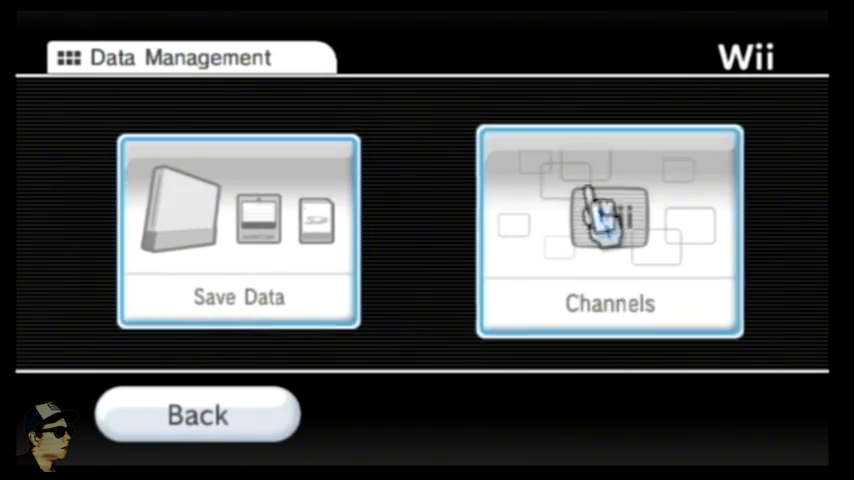
# - Erase The Homebrew Channel from Data Management > Channels, confirming with Yes
pyautogui.click(609, 230)
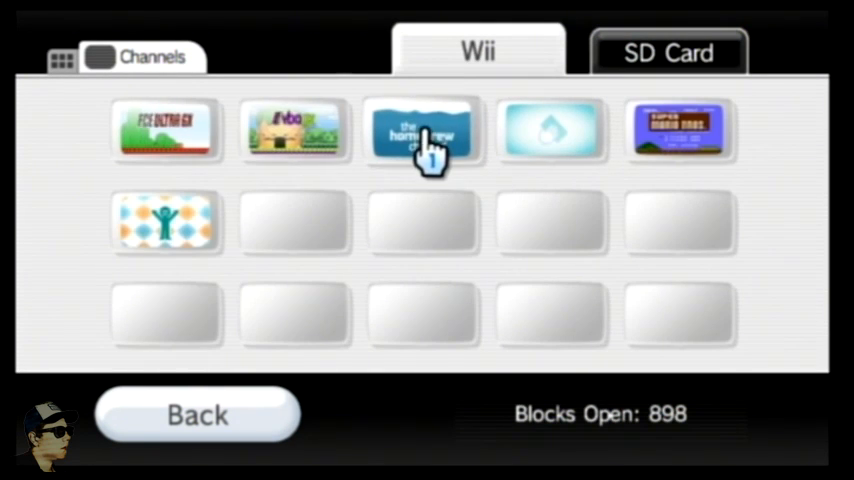
pyautogui.click(421, 131)
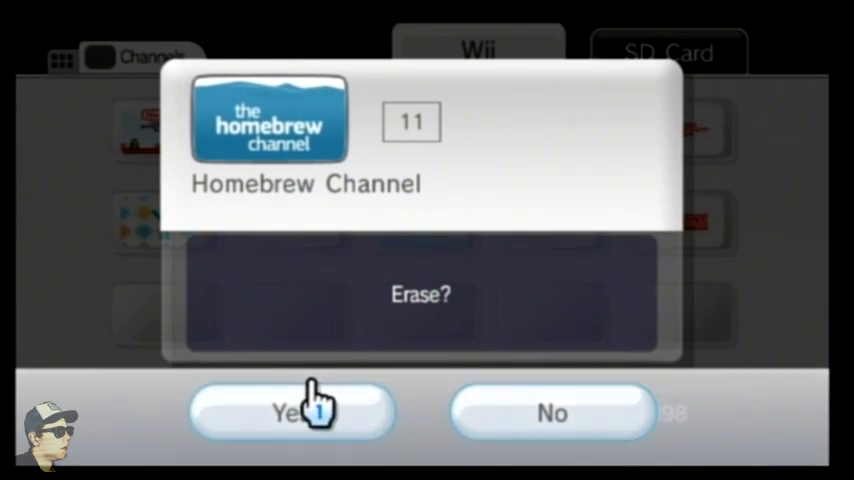
pyautogui.click(293, 412)
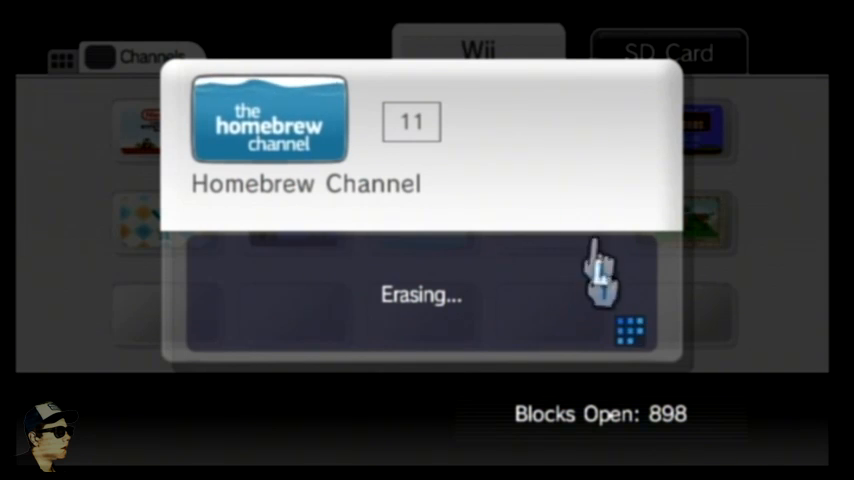